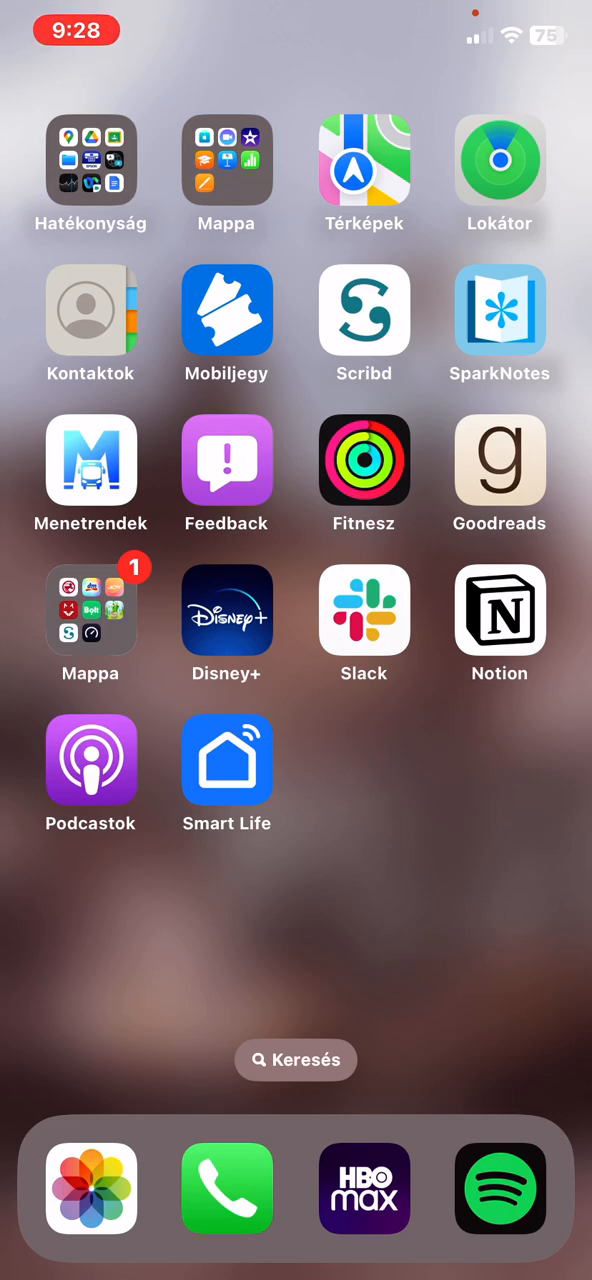
- Launch Smart Life from the iOS Home Screen, landing on its empty home tab
{"action": "left_click", "coordinate": [227, 759]}
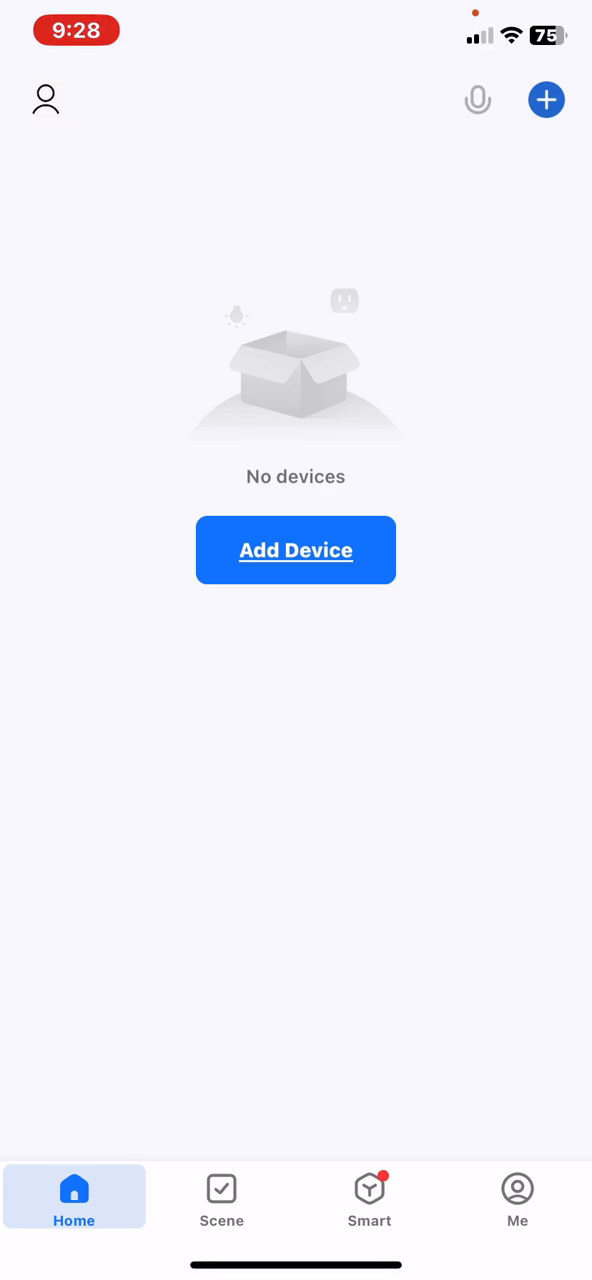
- Go to the Me tab and open the Settings page via the gear icon
{"action": "left_click", "coordinate": [517, 1197]}
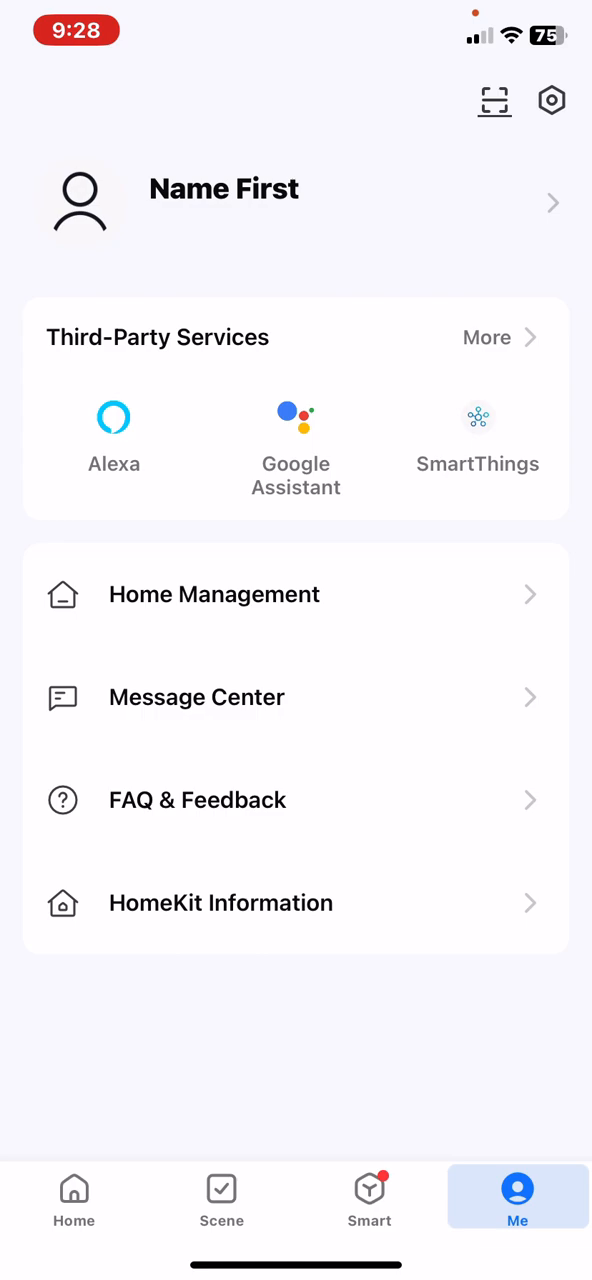
{"action": "left_click", "coordinate": [551, 100]}
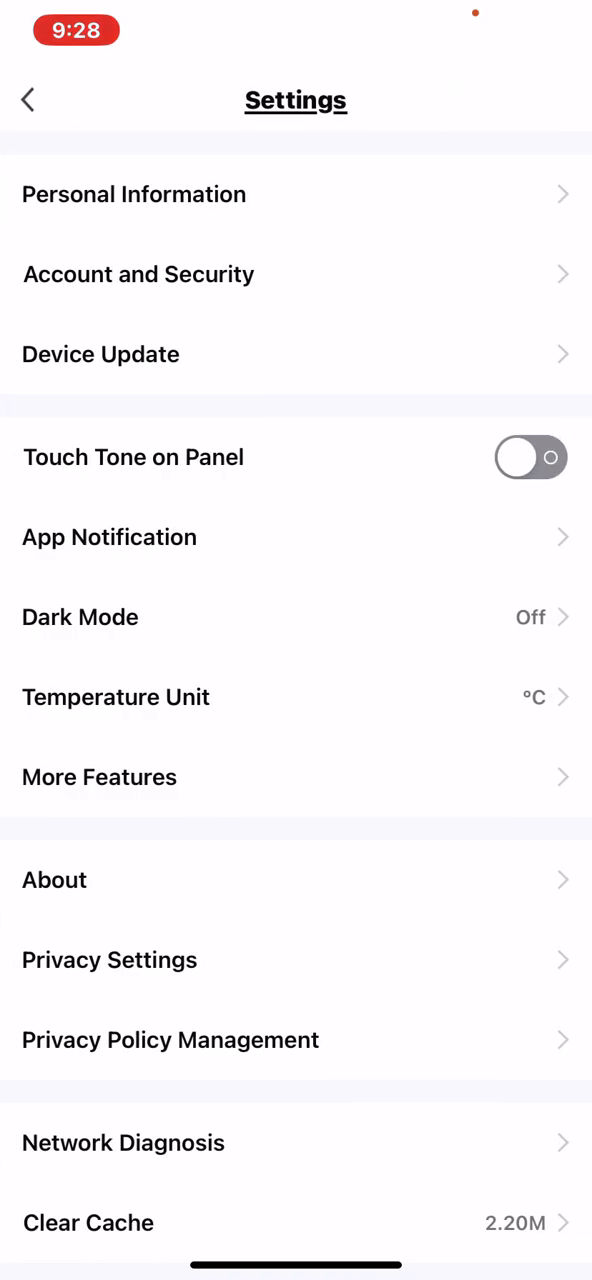
- Open Personal Information to reach the Profile Photo avatar grid
{"action": "left_click", "coordinate": [134, 194]}
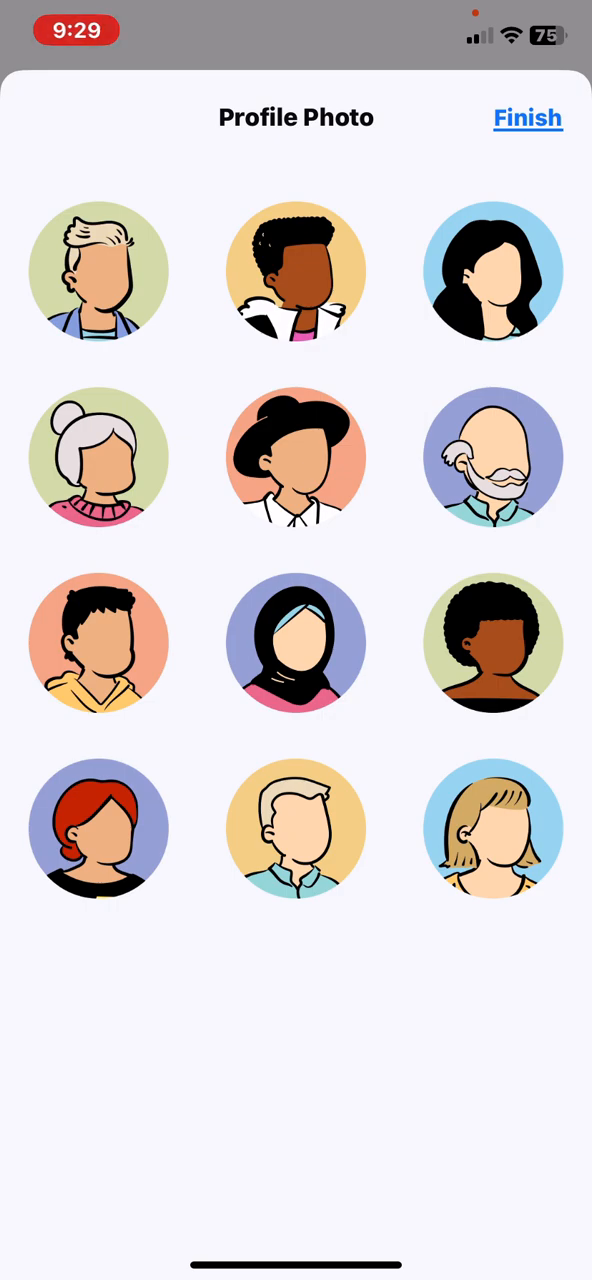
- Pick the long black-haired woman avatar on blue and confirm with Finish
{"action": "left_click", "coordinate": [492, 271]}
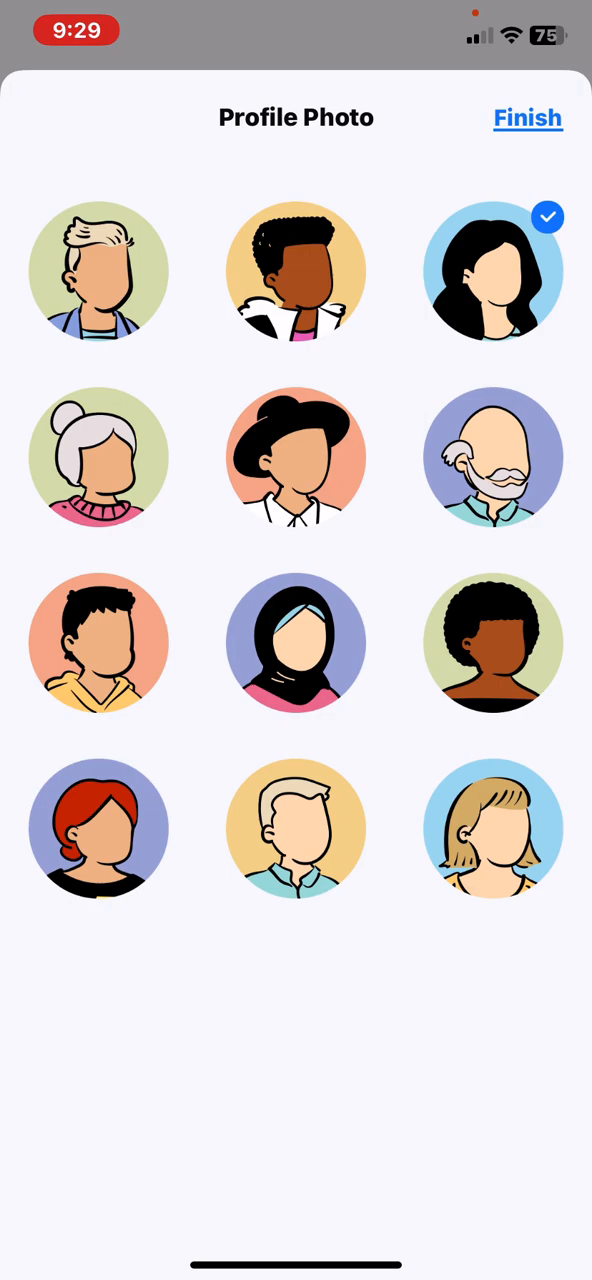
{"action": "left_click", "coordinate": [527, 118]}
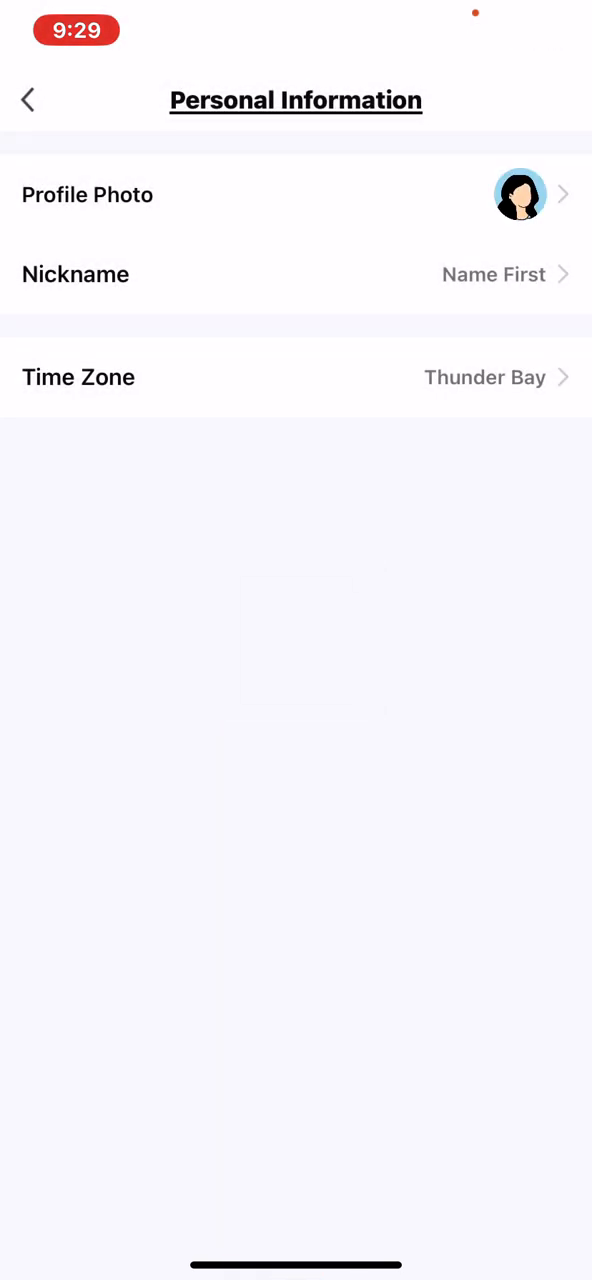